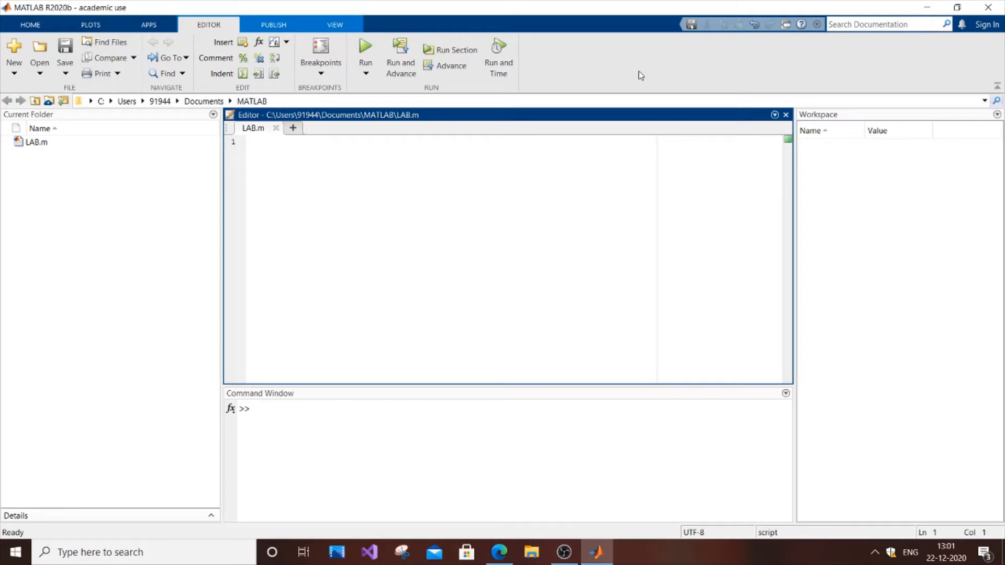
mouse_move(483, 162)
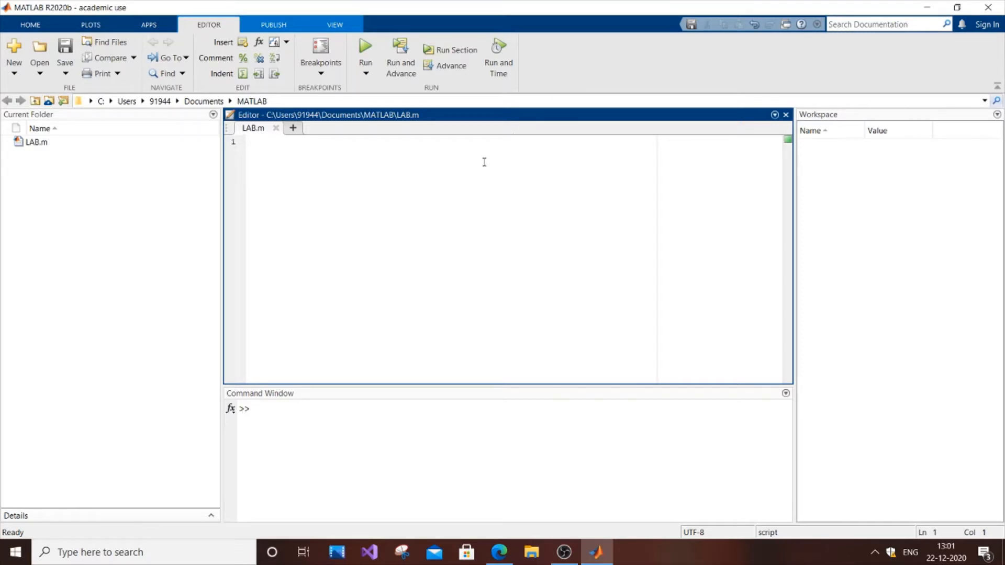
Define amplitude a=10 and frequency f=1000 on the first two lines of LAB.m
left_click(265, 142)
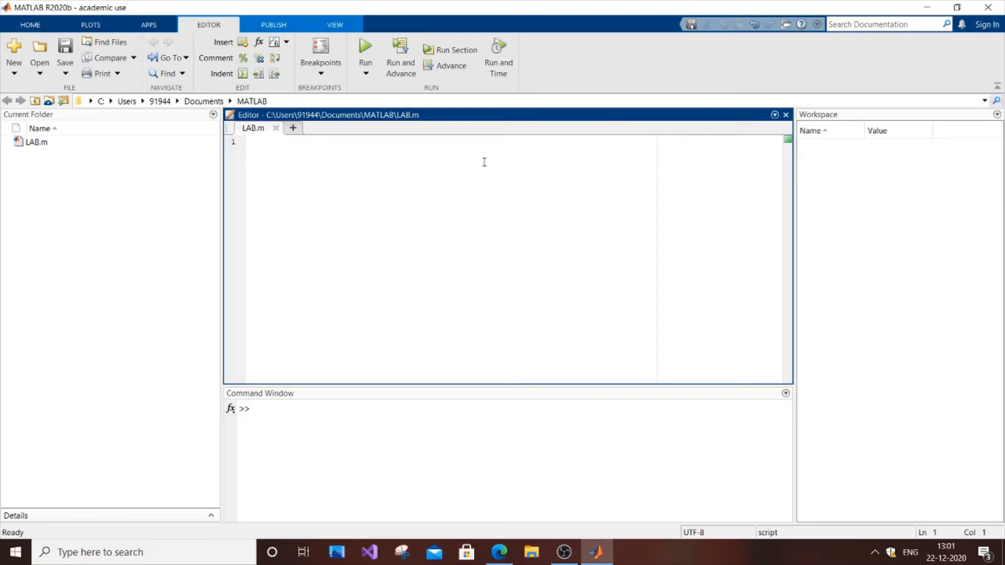
type("a=1")
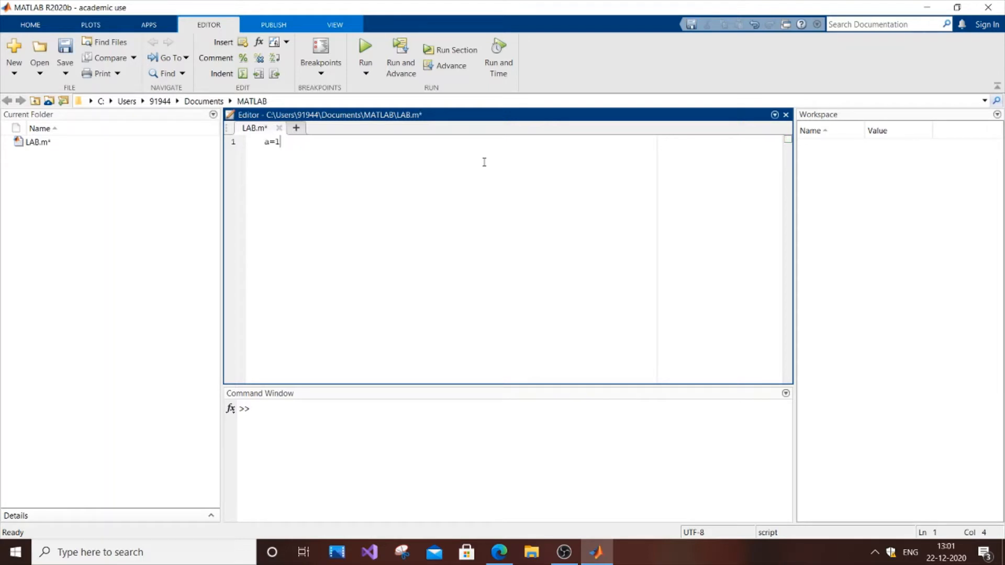
type("0")
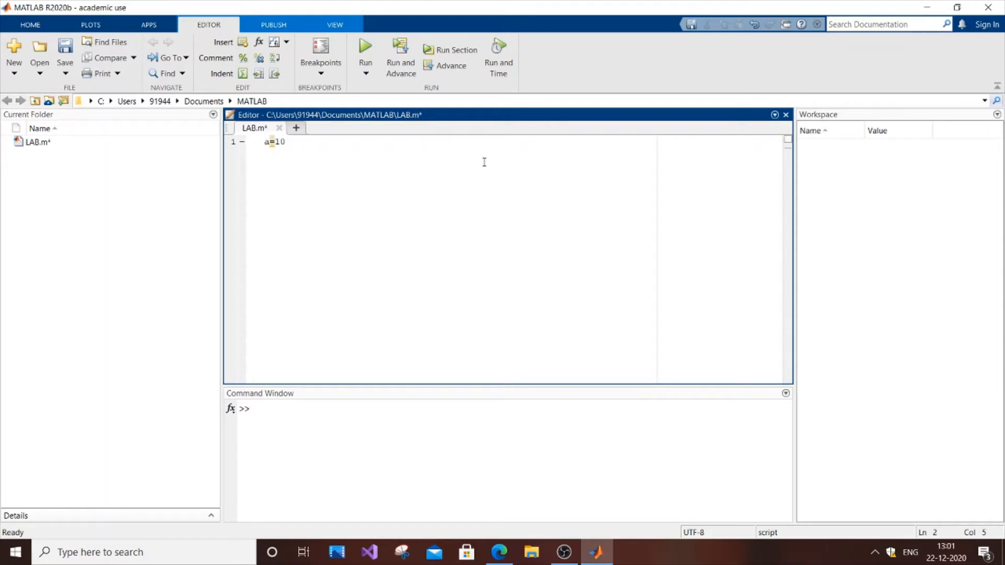
key("Enter")
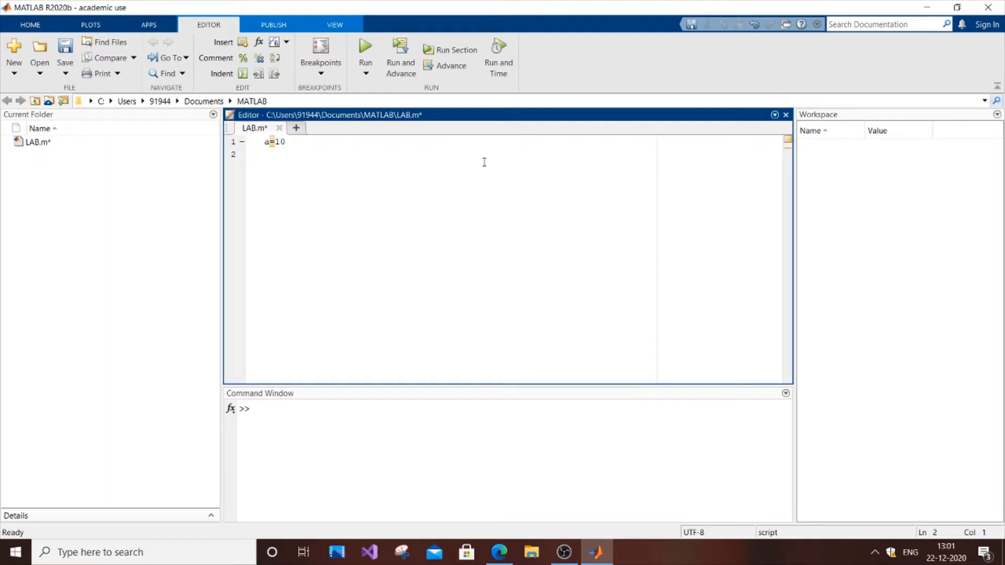
type("f=1000")
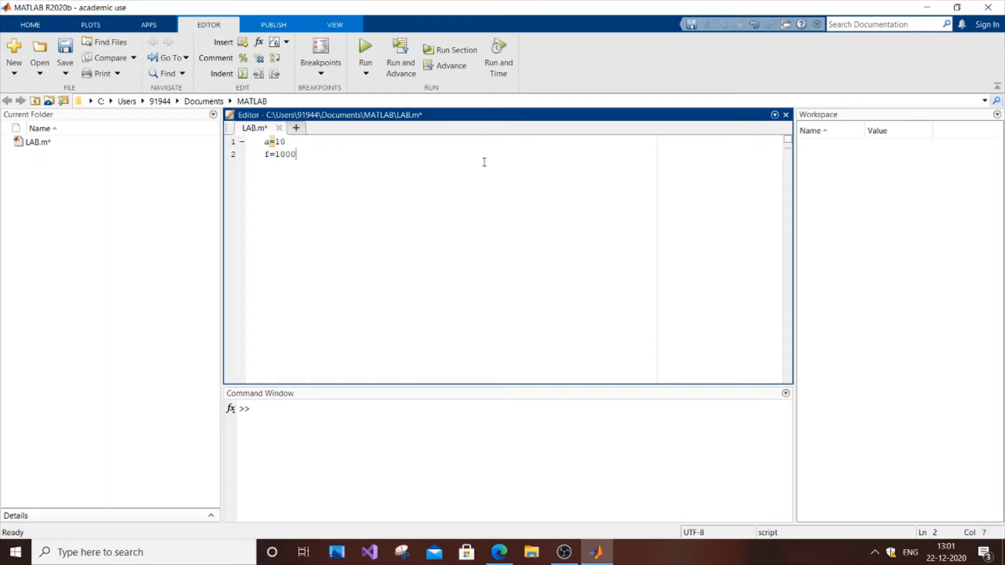
type(";")
left_click(458, 142)
type(";")
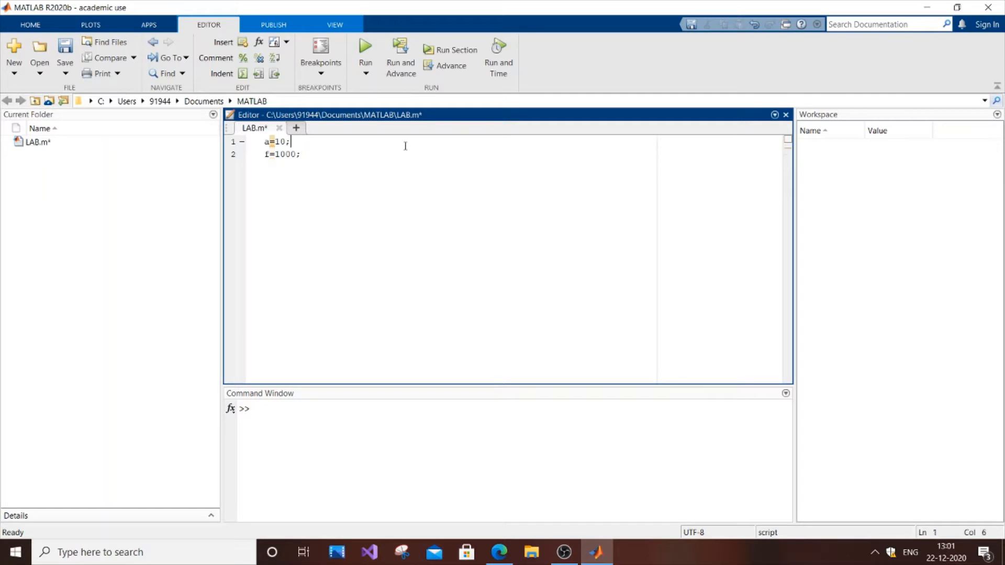
key("Enter")
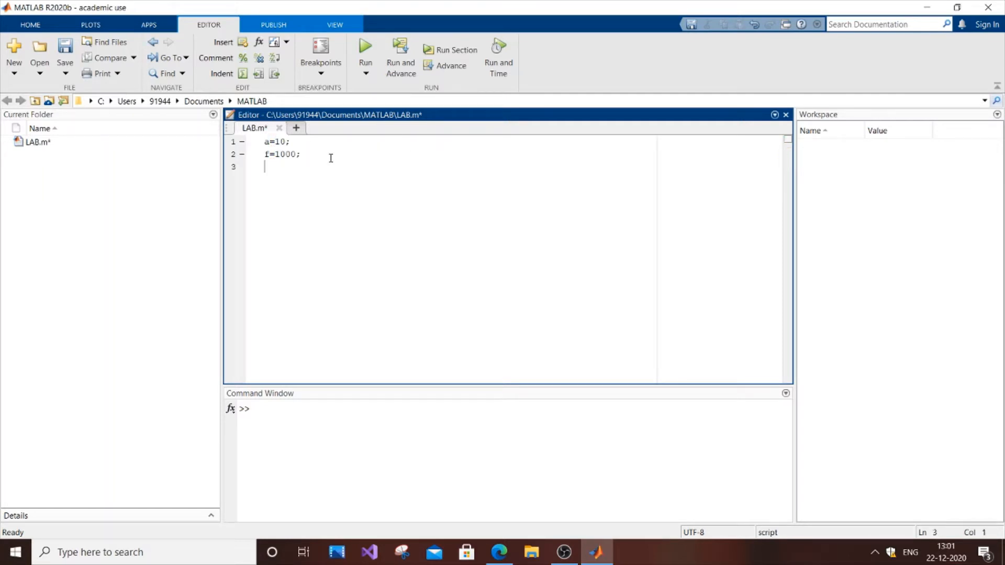
Define the time vector t=0:0.00001:0.01 on line 3
type("t=")
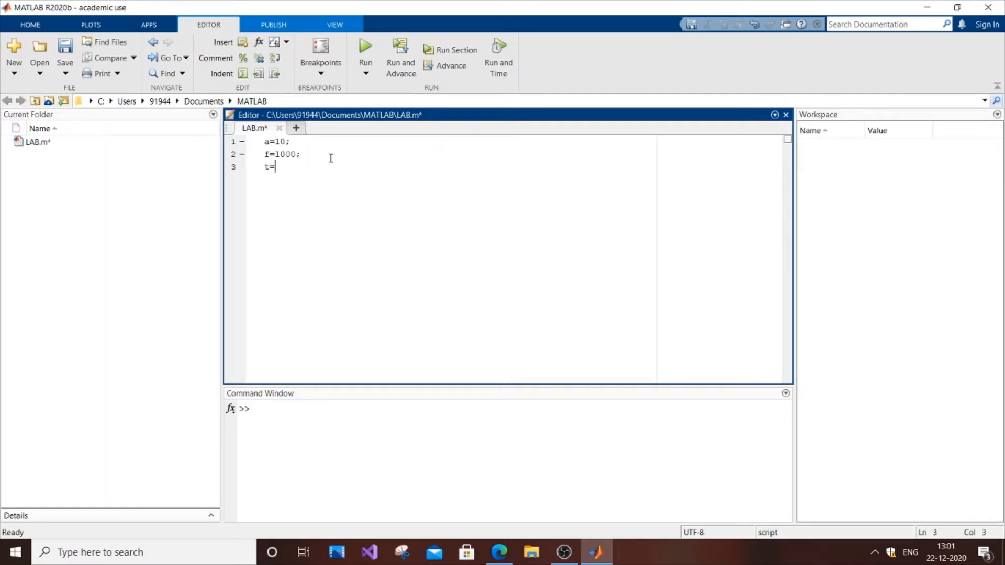
type("0:")
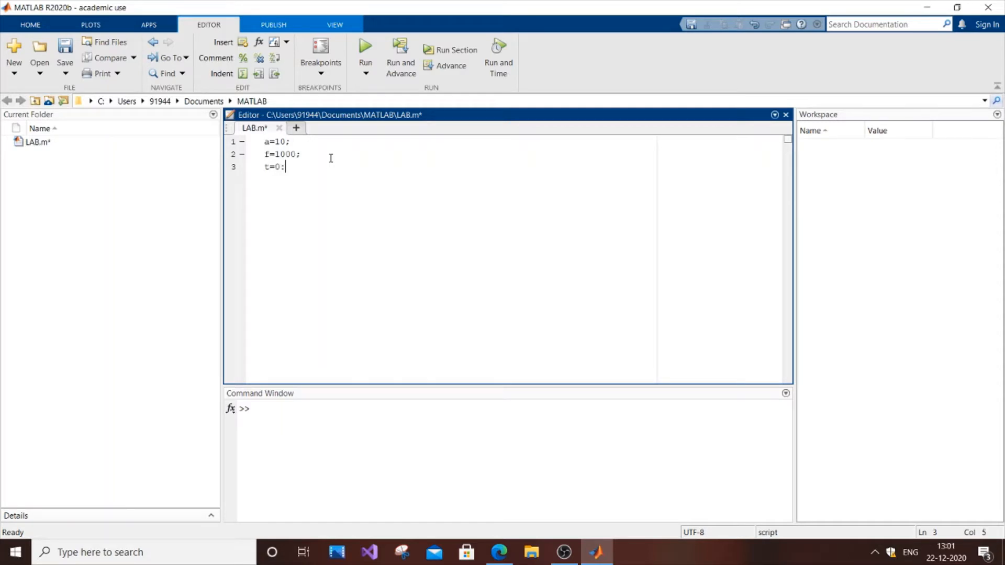
type("0.")
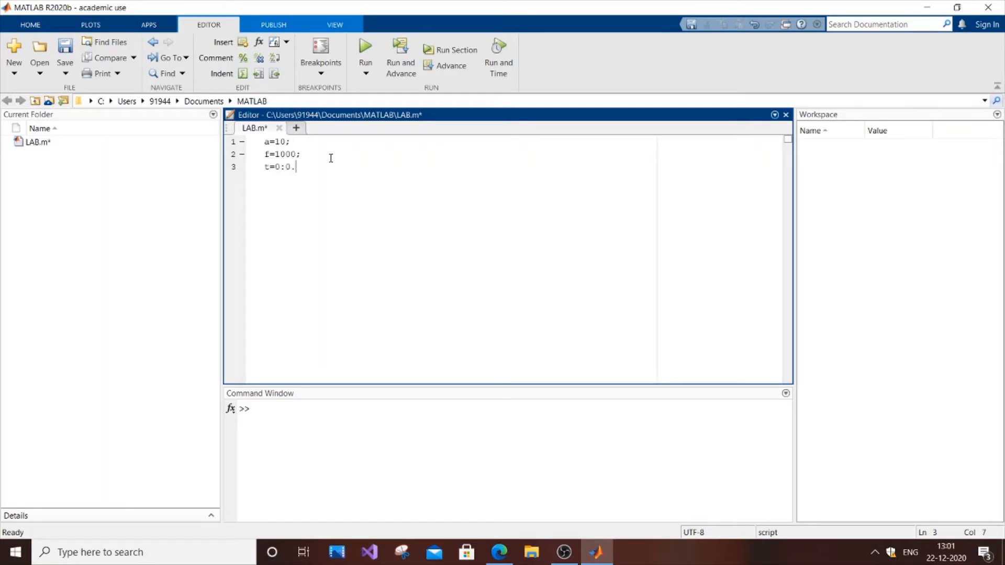
type("00001")
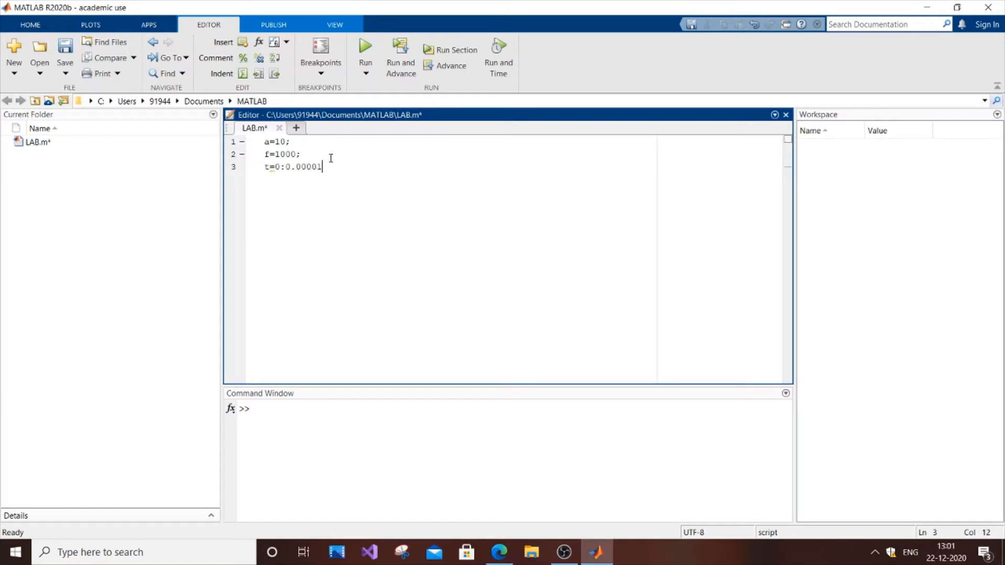
type(":0")
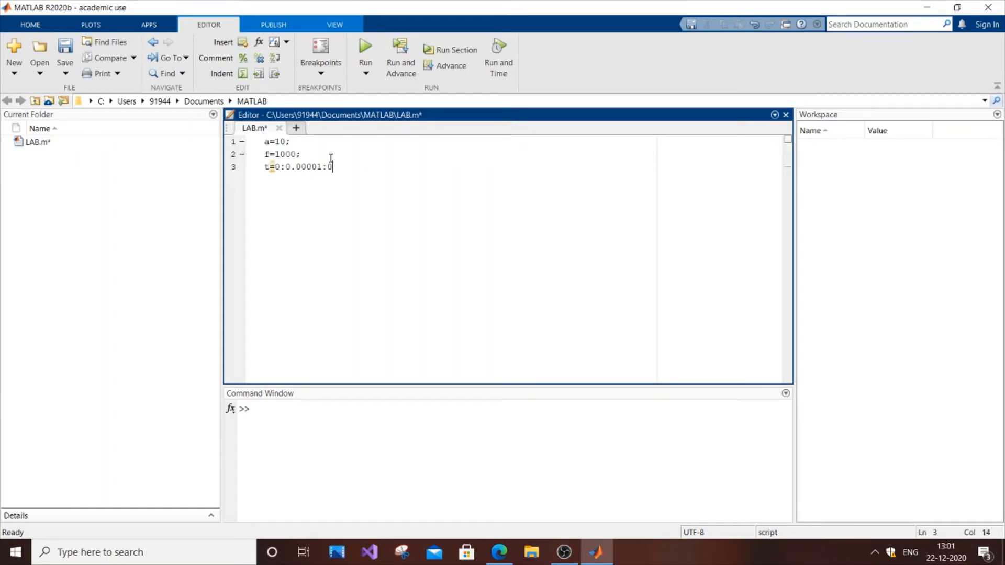
type(".01;")
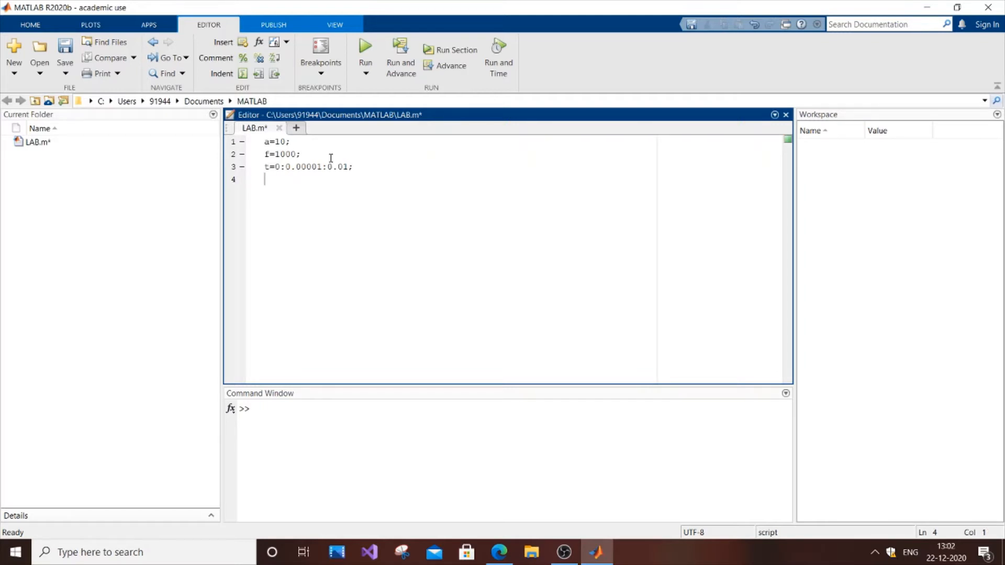
Enter the carrier signal line fo=a*cos(2*pi*f*t) in LAB.m
type("for=")
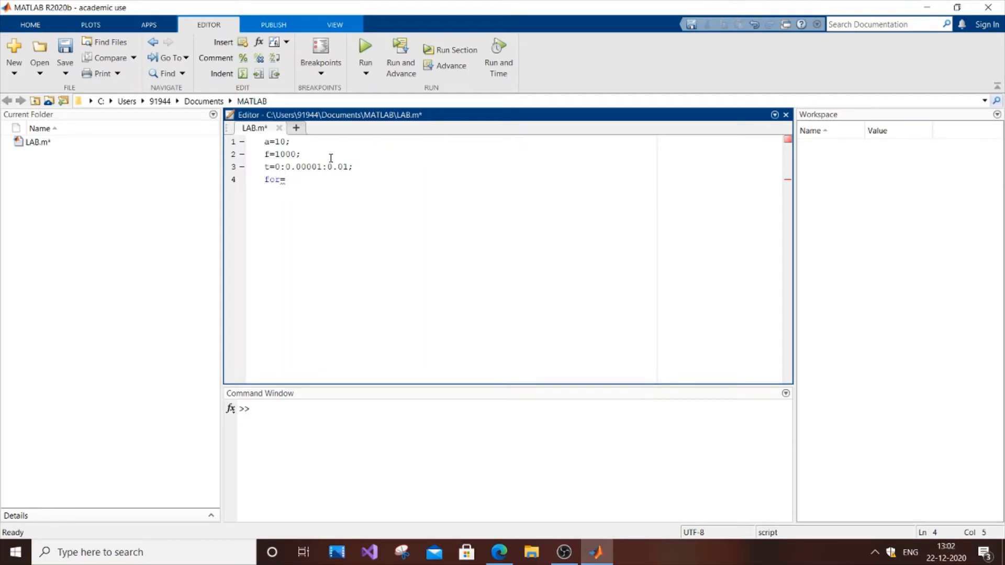
type("a*")
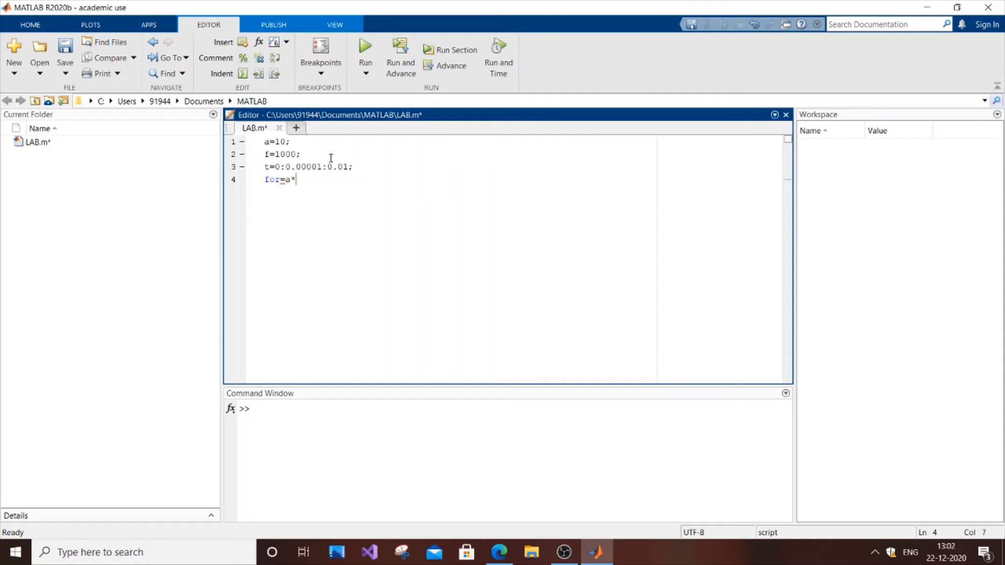
type("cos")
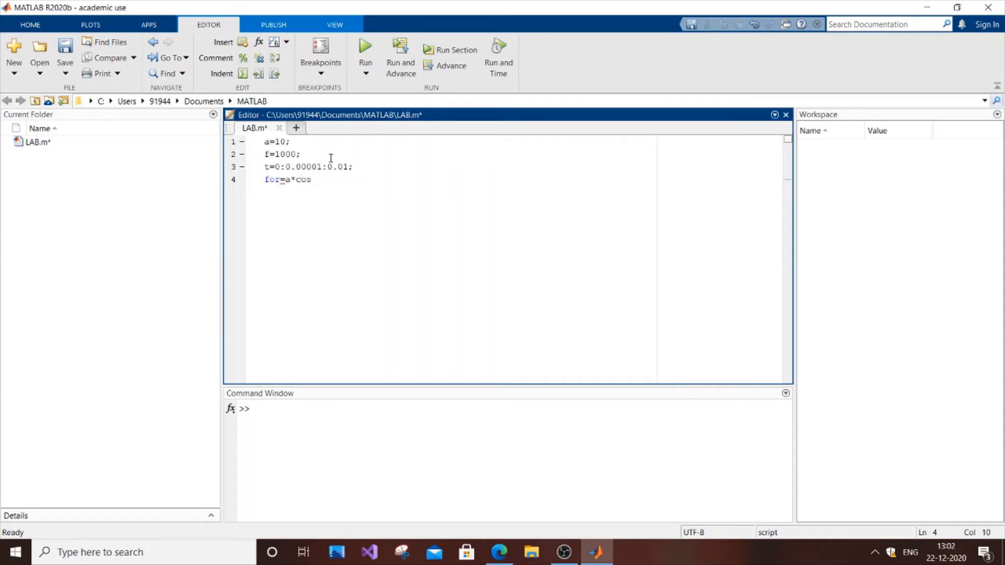
type("(2")
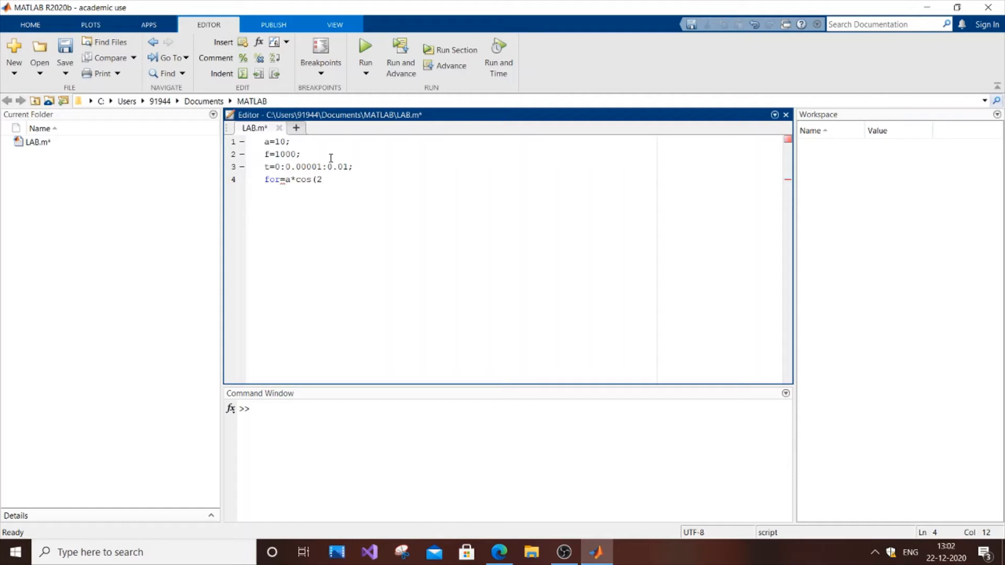
type("*p")
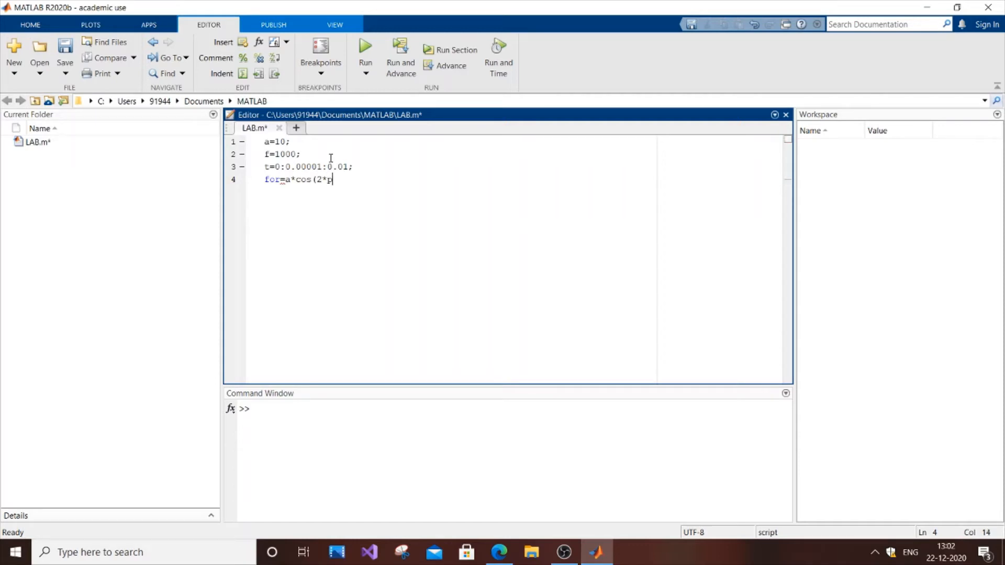
type("i")
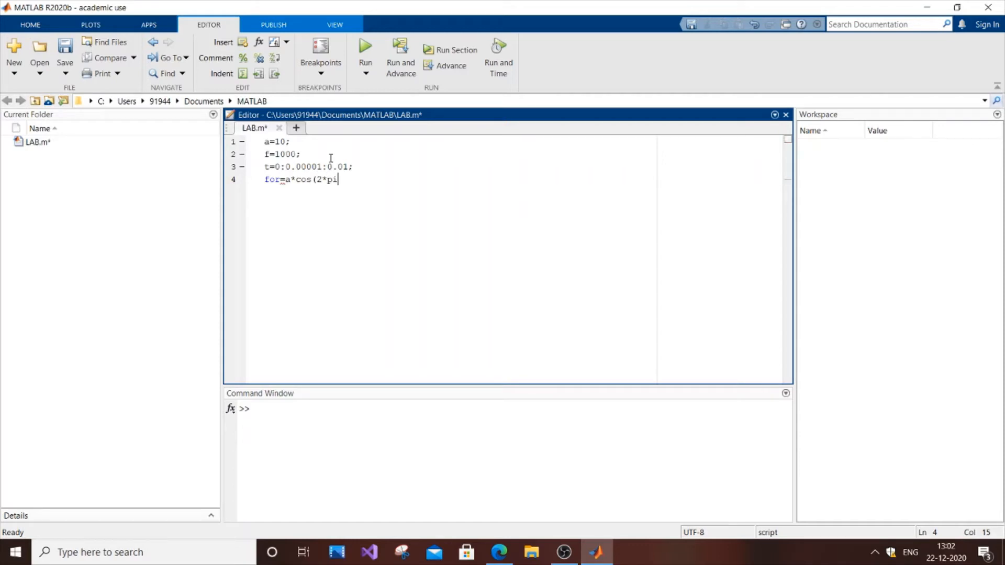
type("f*")
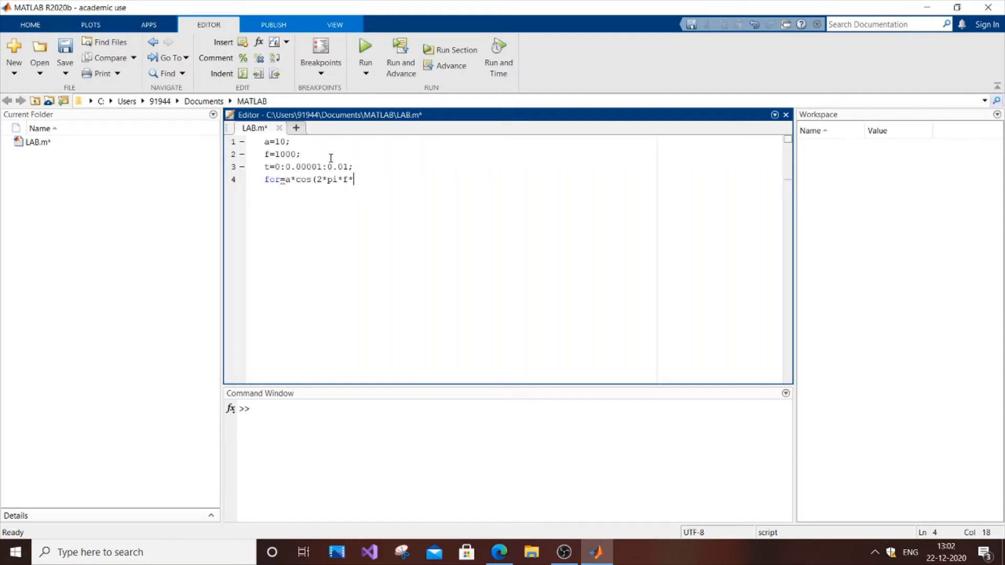
type("t);")
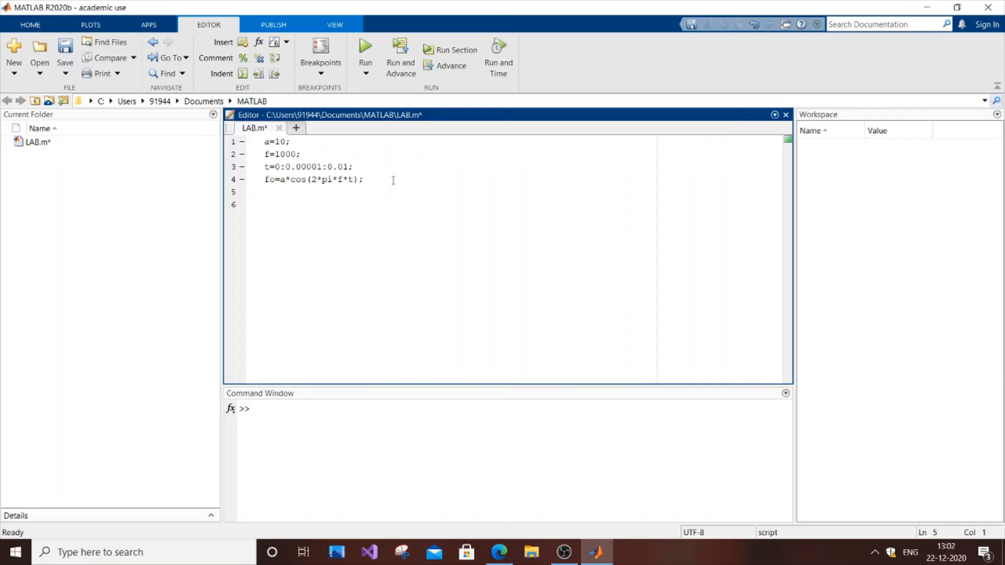
Add subplot(332) and plot(t,fo); to plot the carrier against time
type("subplo")
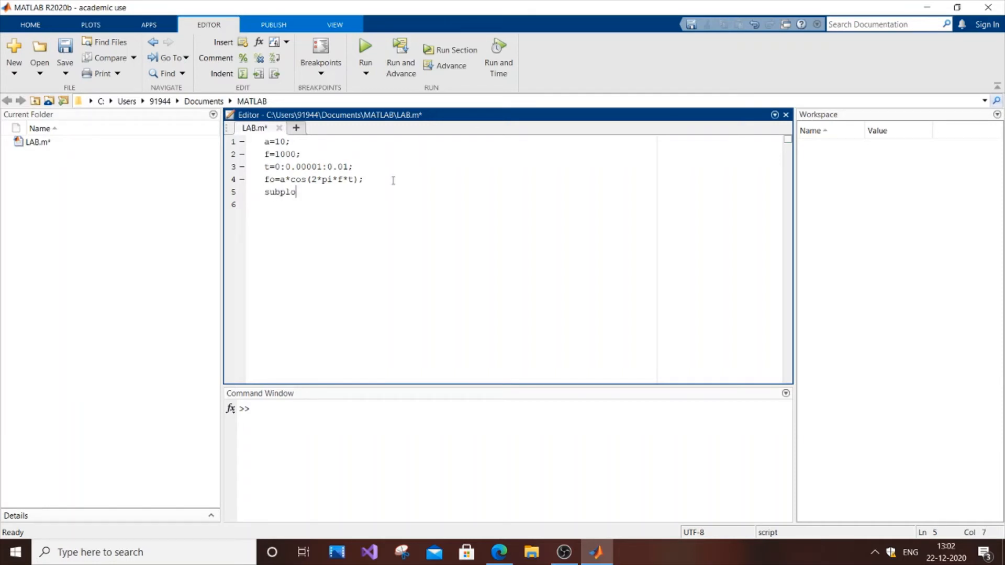
type("t(332);")
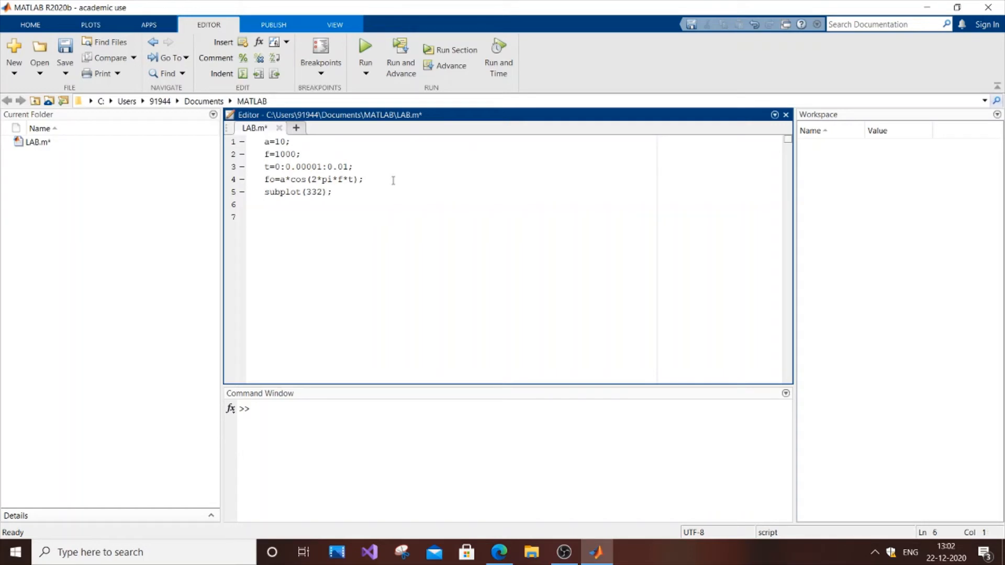
type("plot(")
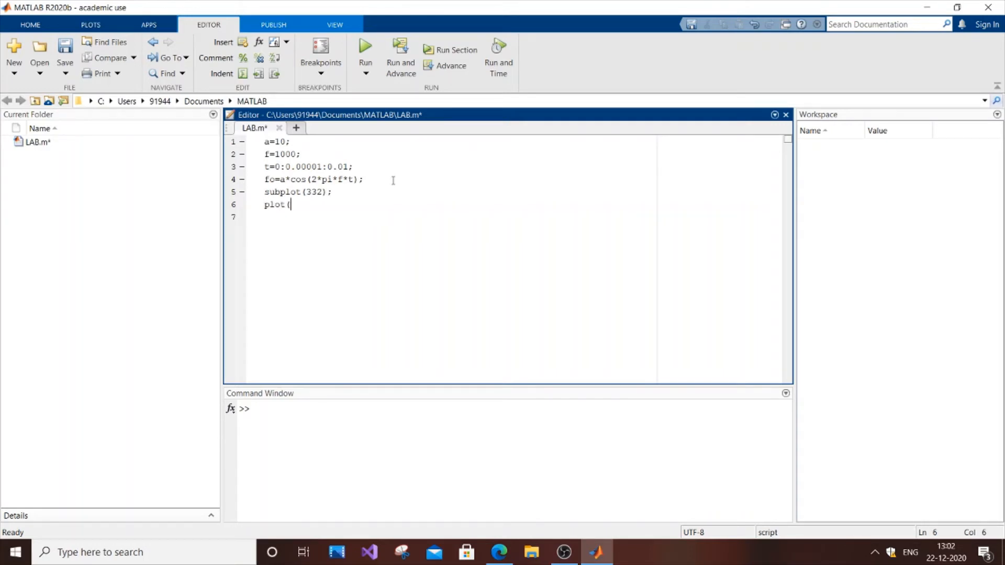
type("t")
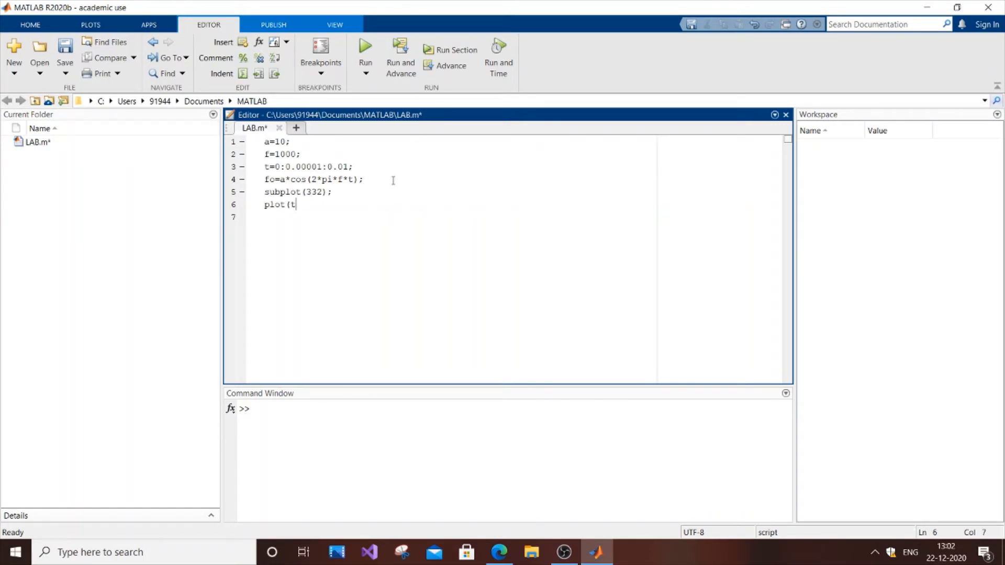
type(",")
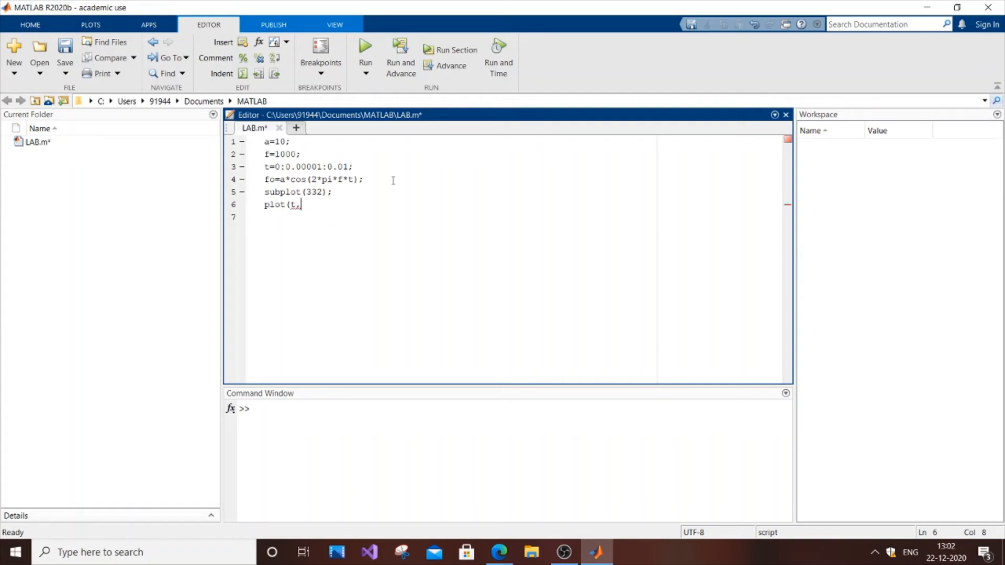
type("fo")
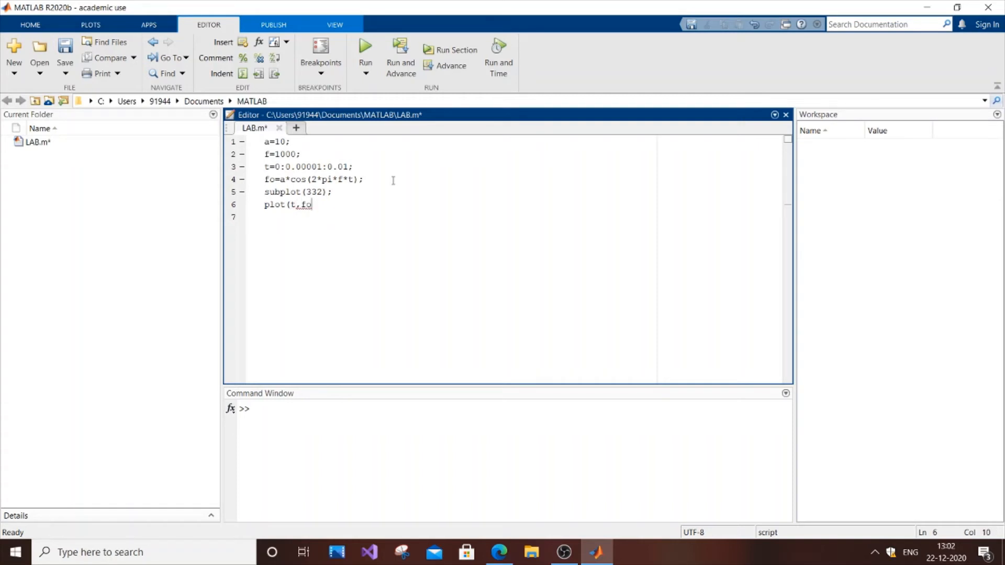
type(");")
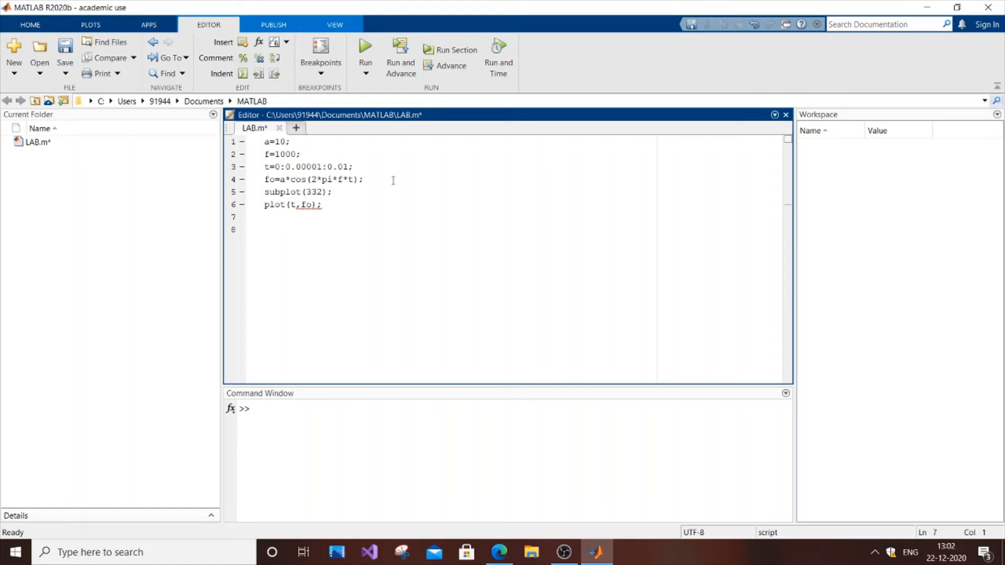
Add the plot title line title('cos wave');
type("title")
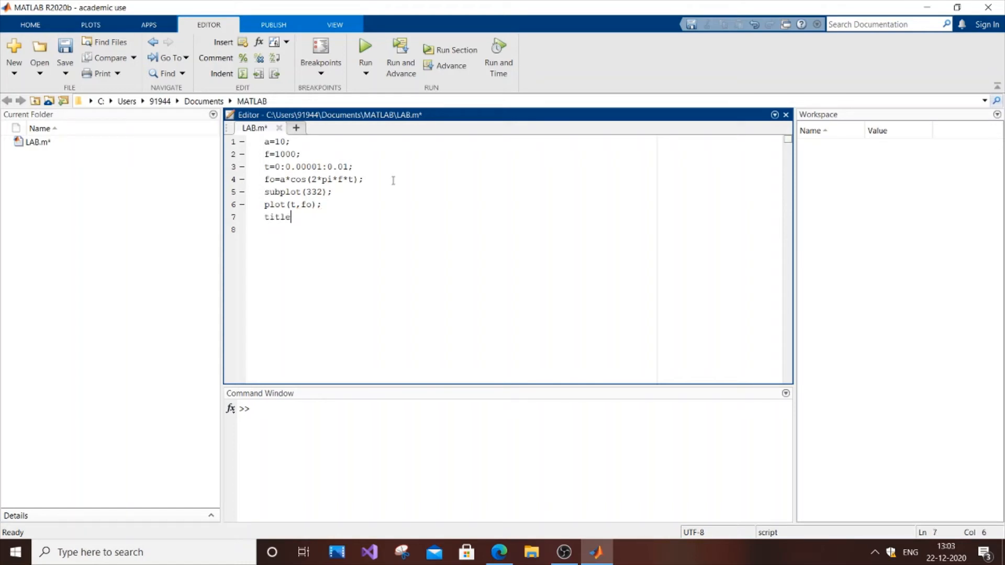
type("('")
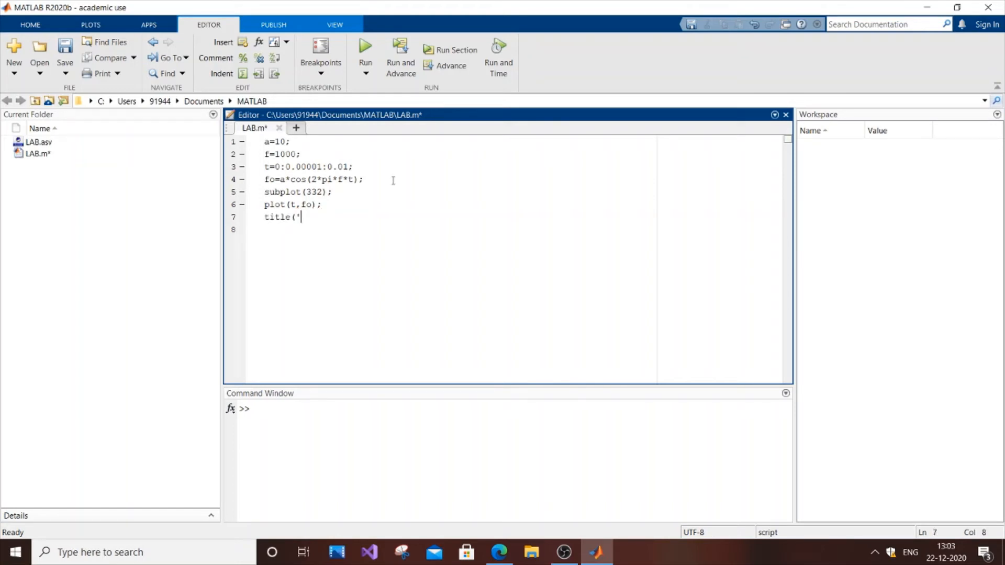
type("cos wave")
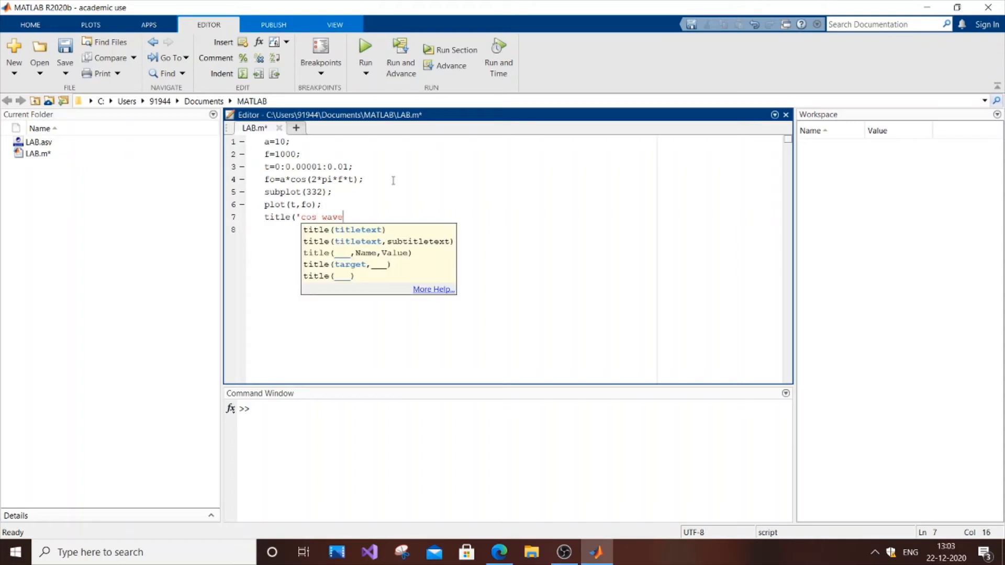
type("');")
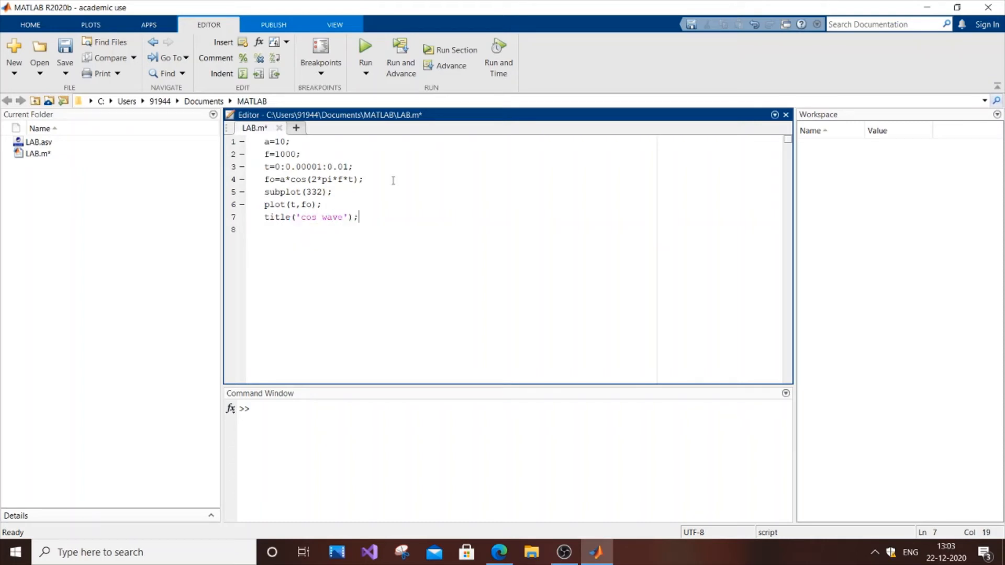
Label the x-axis with xlabel('TIME');
type("xla")
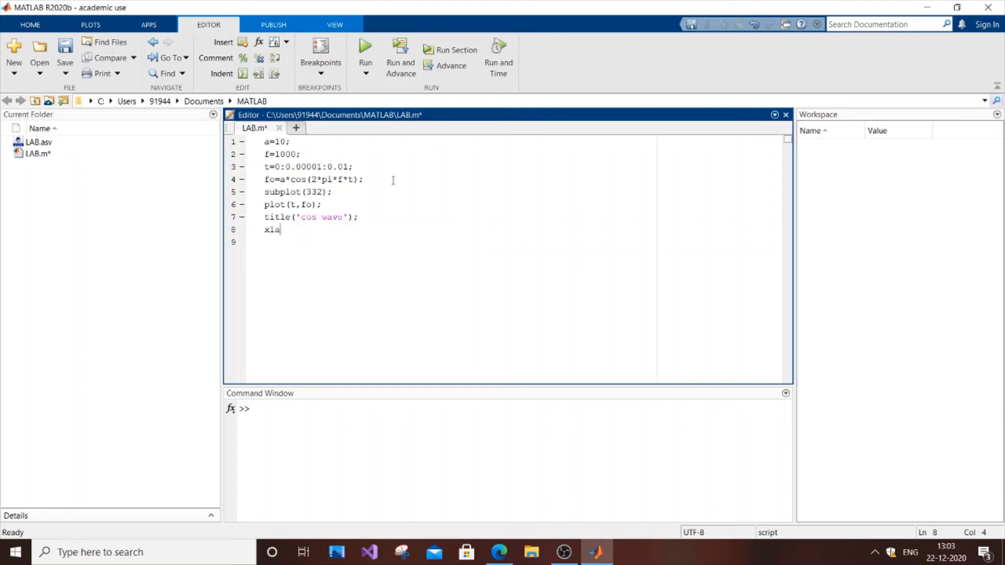
type("bel")
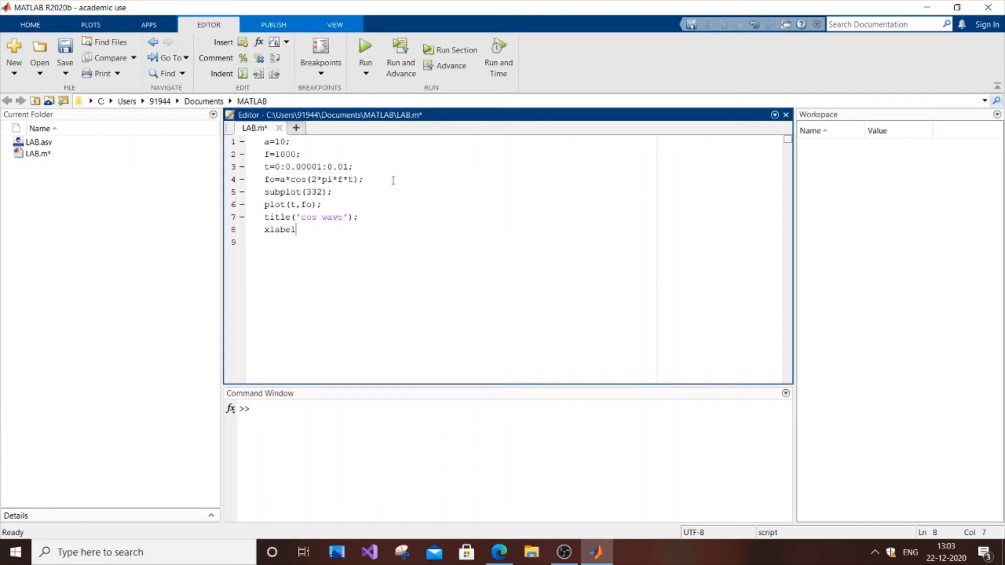
type("('")
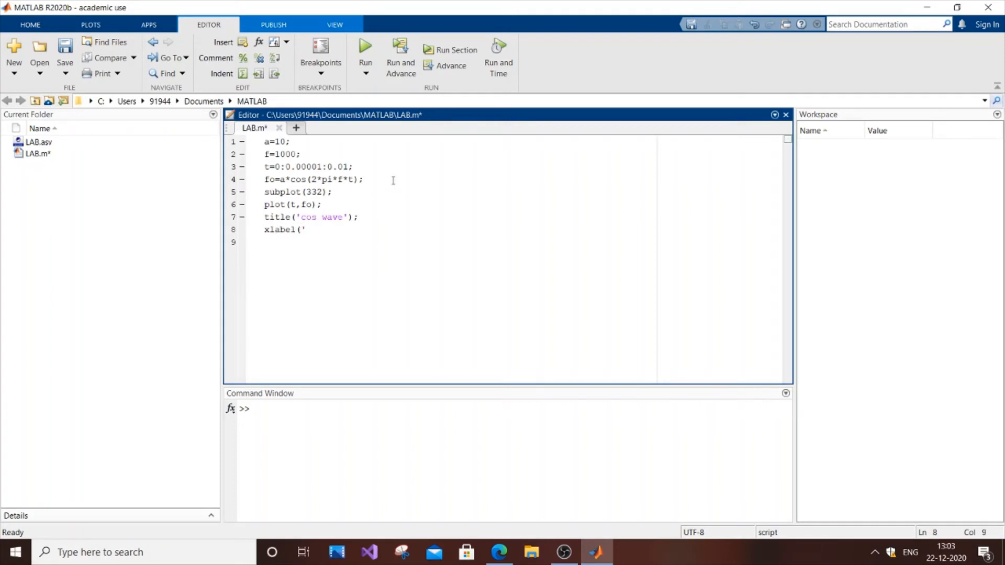
type("TIME")
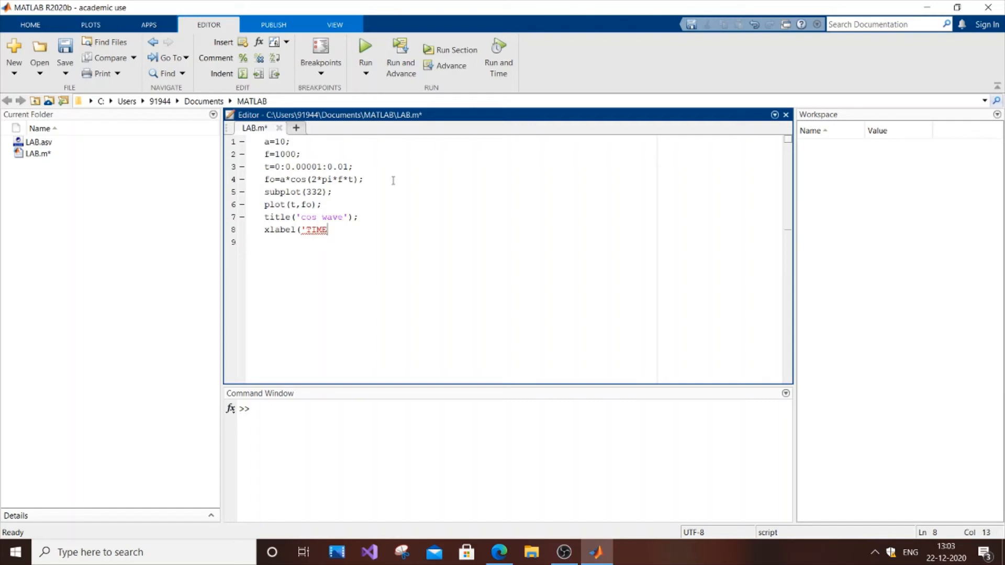
type("');")
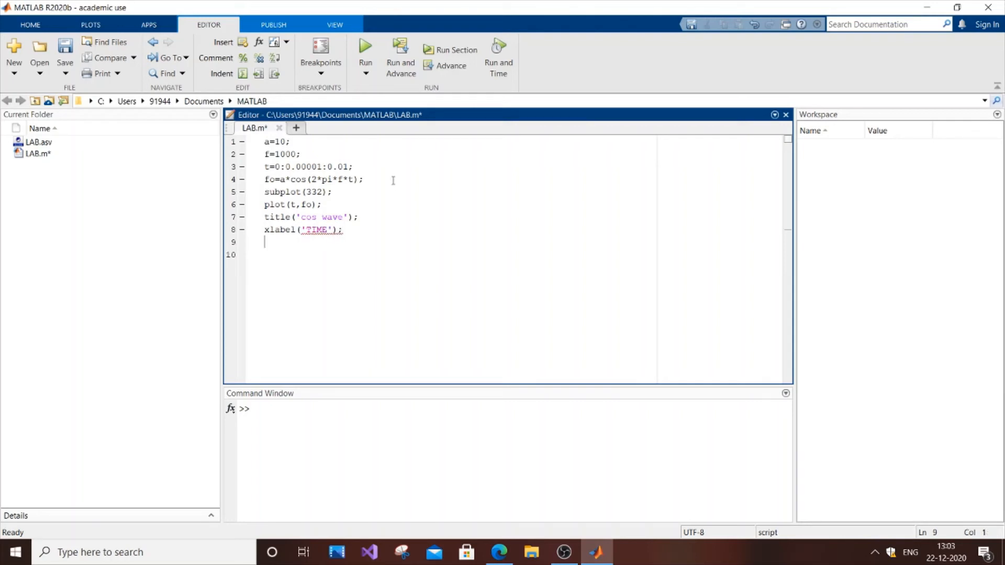
Label the y-axis with ylabel('AMPLITUDE');
type("y")
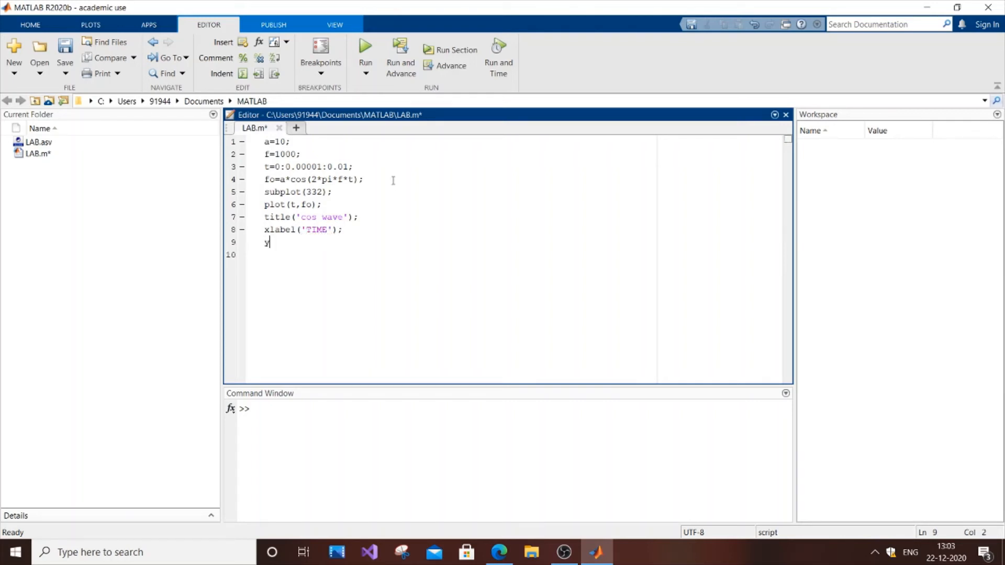
type("laab")
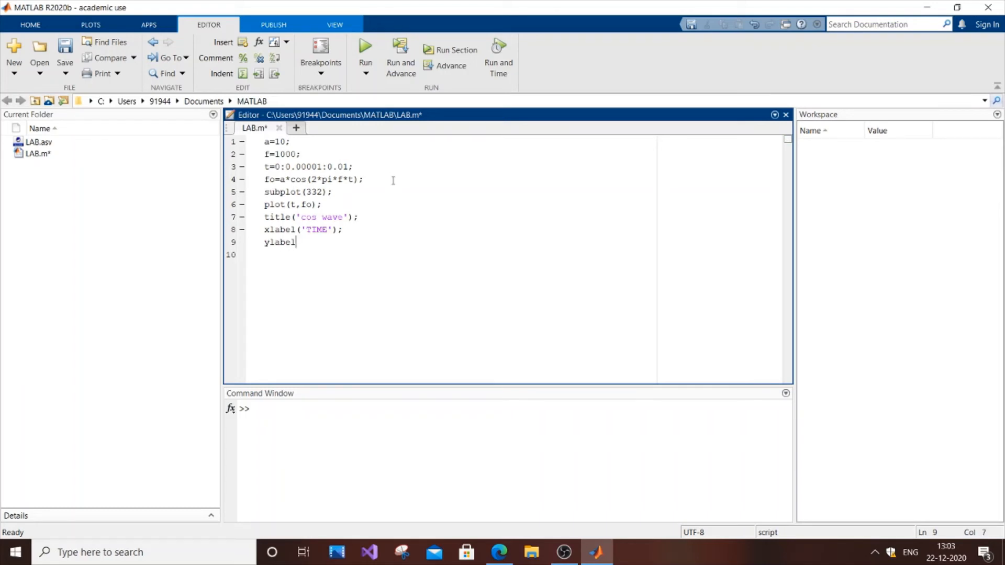
type("('")
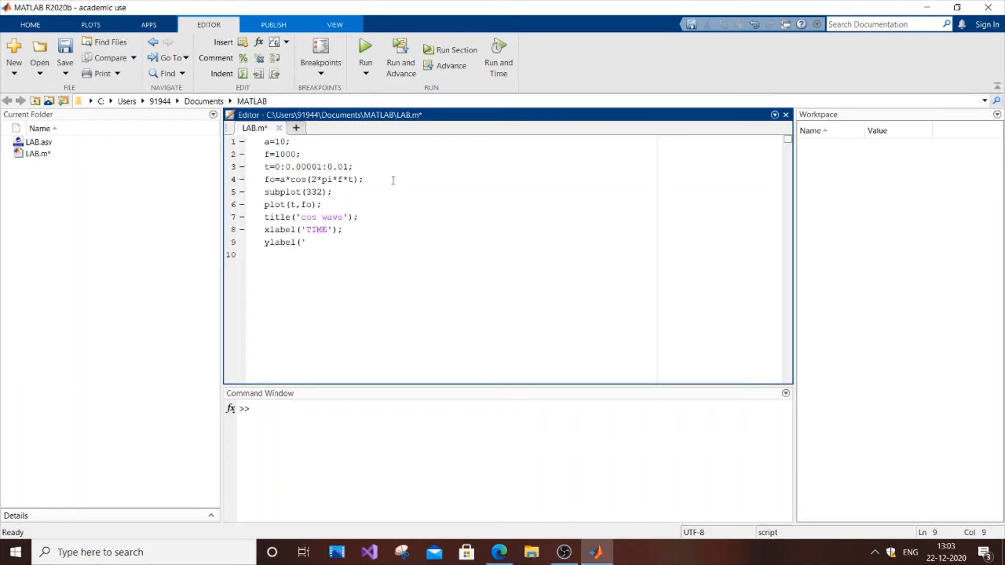
type("AMPLITU")
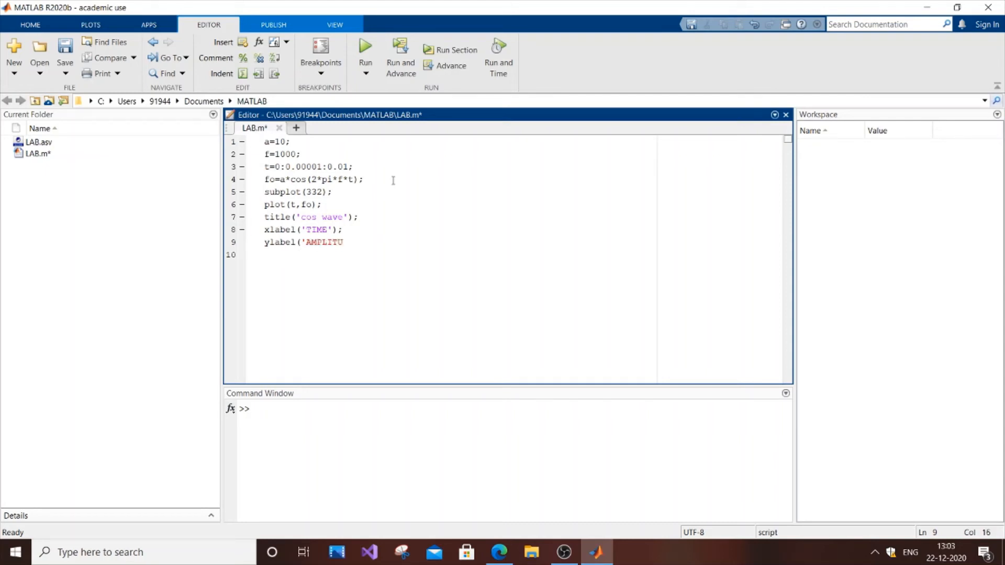
type("DE'")
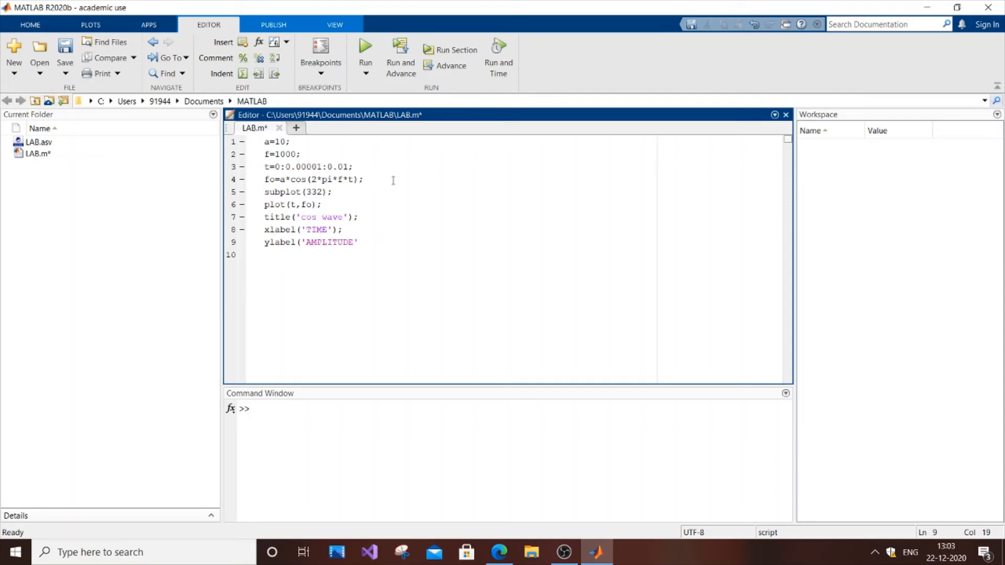
type(");")
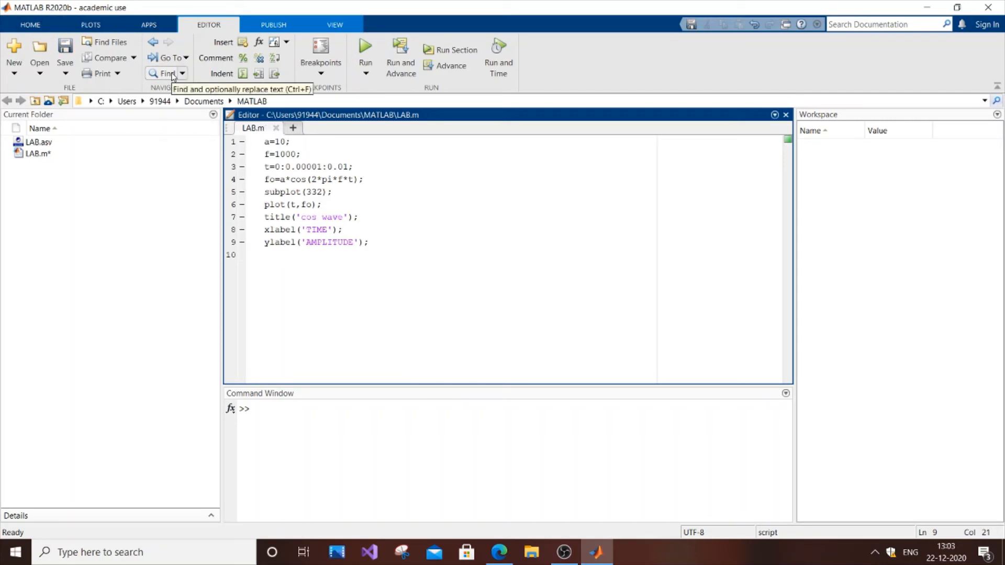
Save LAB.m and run the script from the Editor
left_click(65, 46)
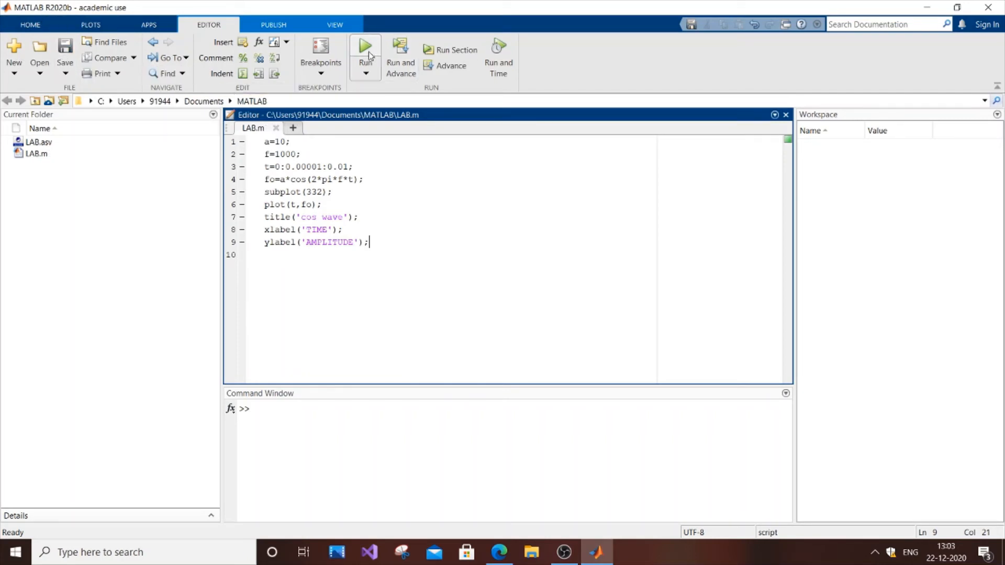
left_click(365, 46)
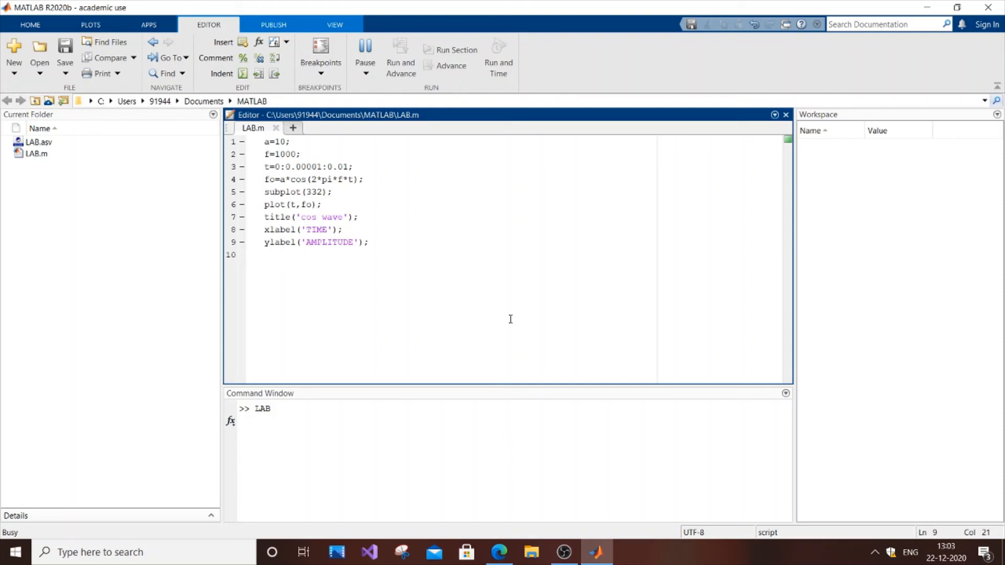
mouse_move(496, 312)
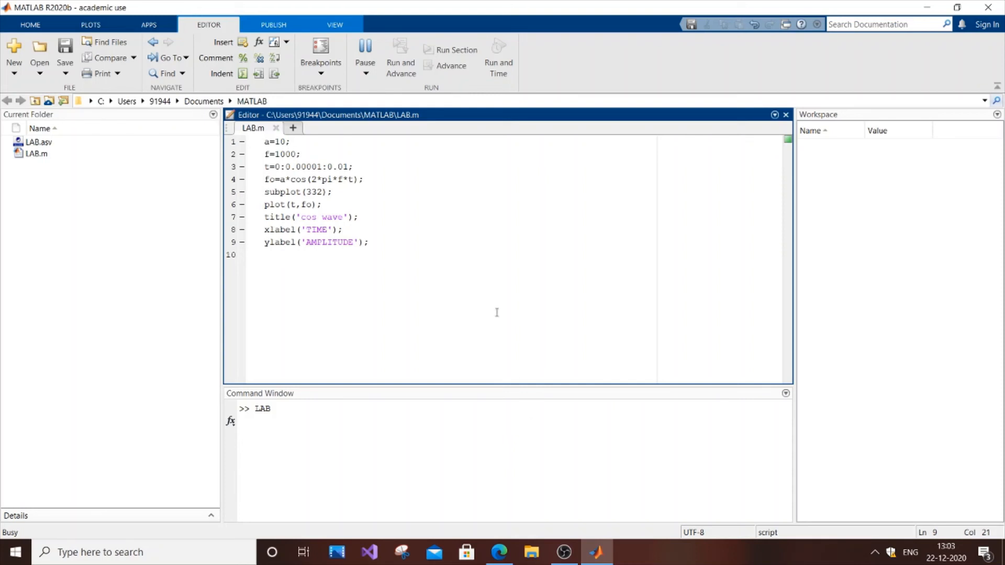
mouse_move(428, 414)
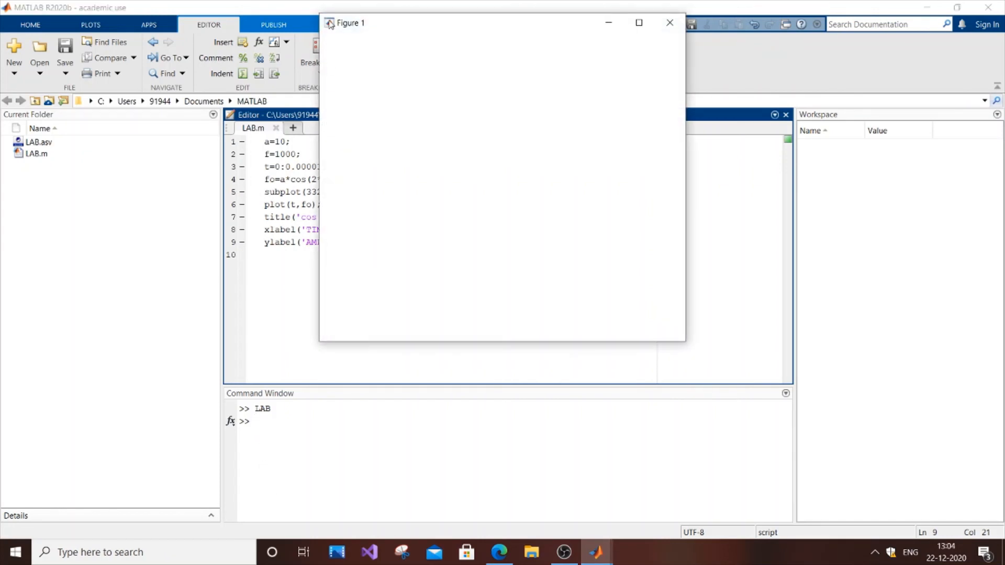
Move the Figure 1 cos wave plot window beside the code
left_click(330, 22)
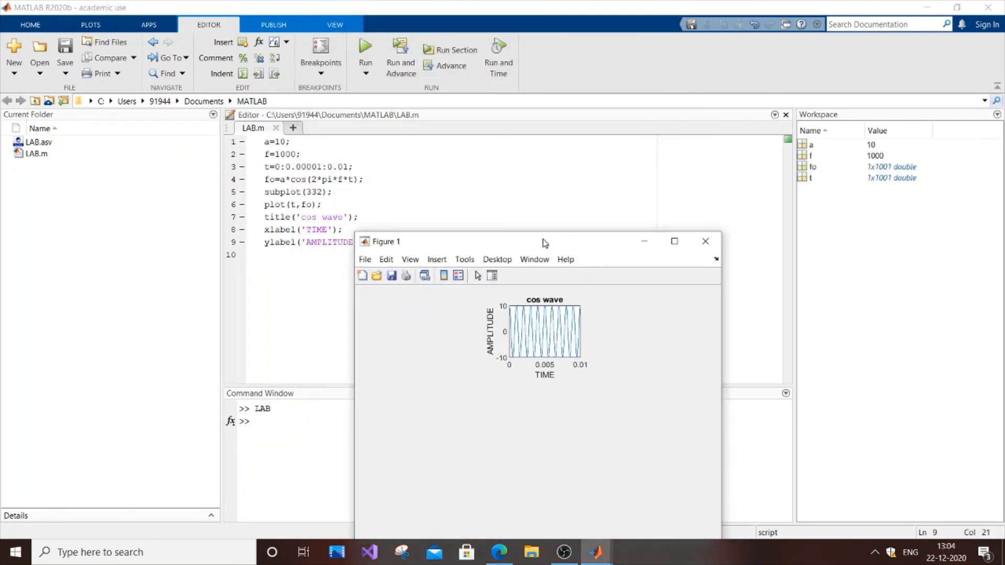
left_click_drag(543, 241, 596, 170)
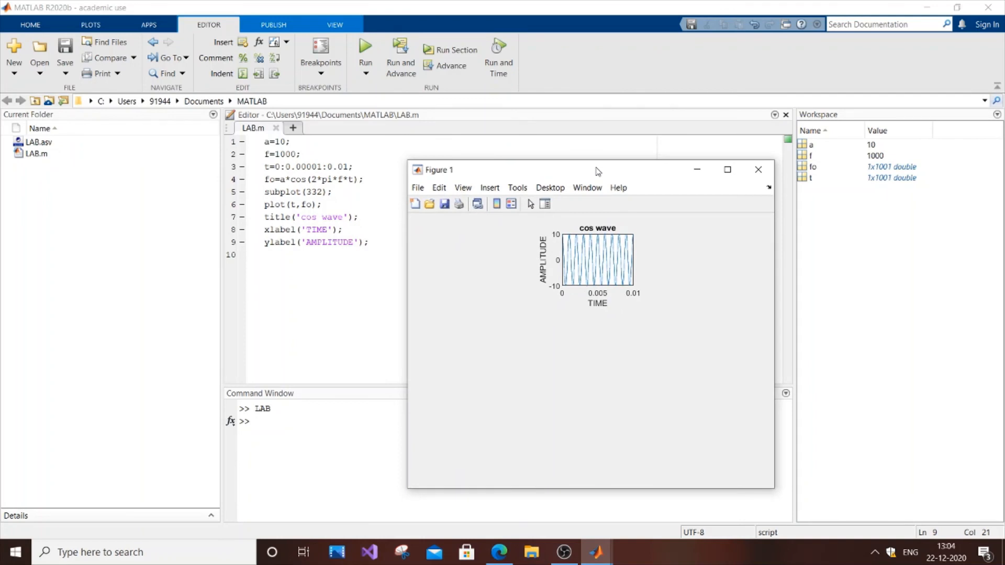